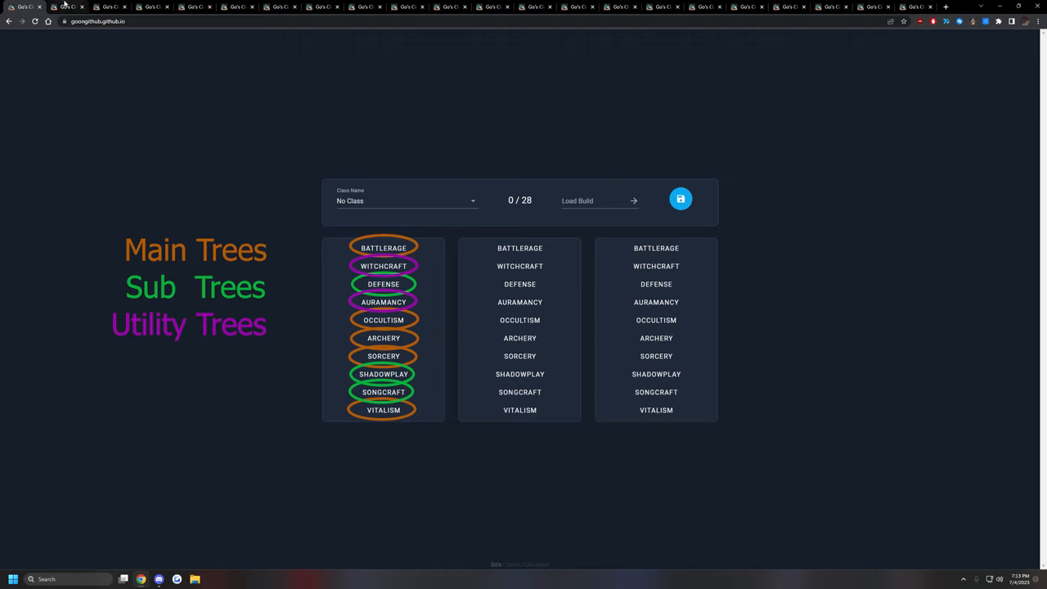
Step: Switch to the Darkrunner build showing Battlerage, Shadowplay and Auramancy trees at 0 points
{"action": "left_click", "coordinate": [406, 200]}
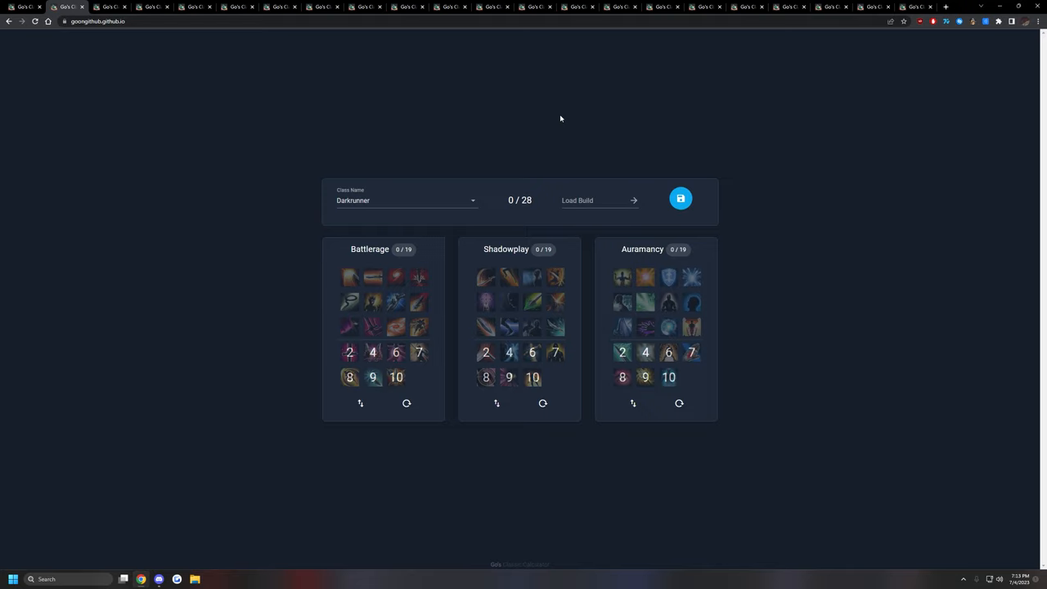
{"action": "mouse_move", "coordinate": [127, 17]}
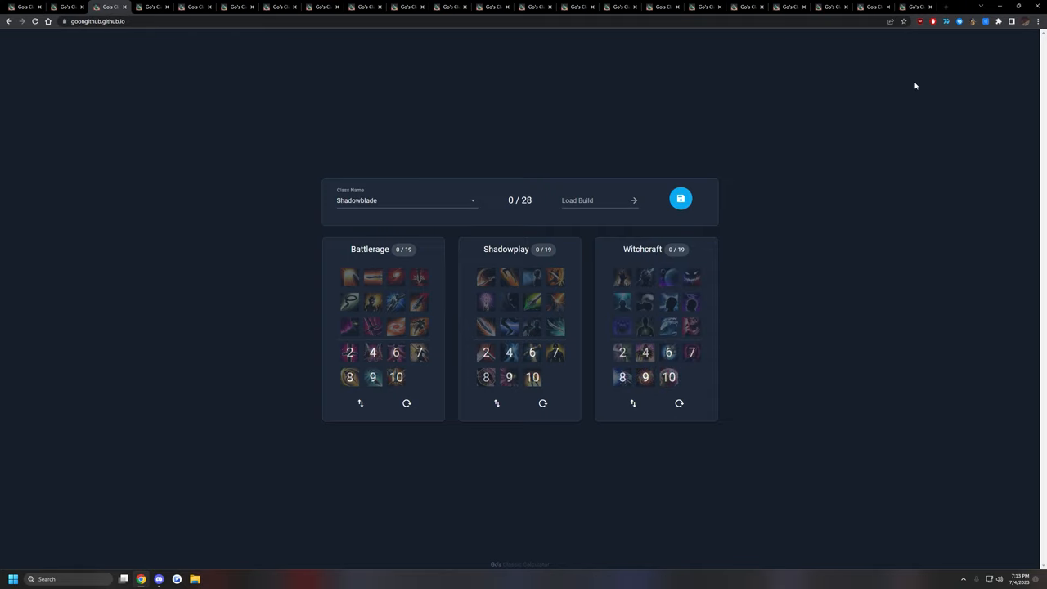
{"action": "mouse_move", "coordinate": [946, 129]}
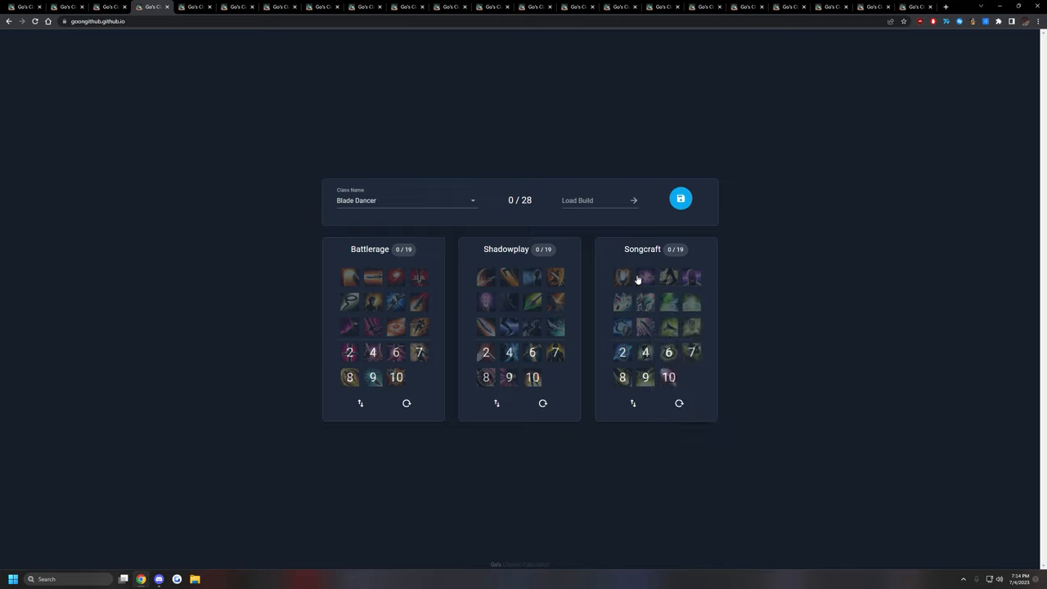
{"action": "mouse_move", "coordinate": [621, 276]}
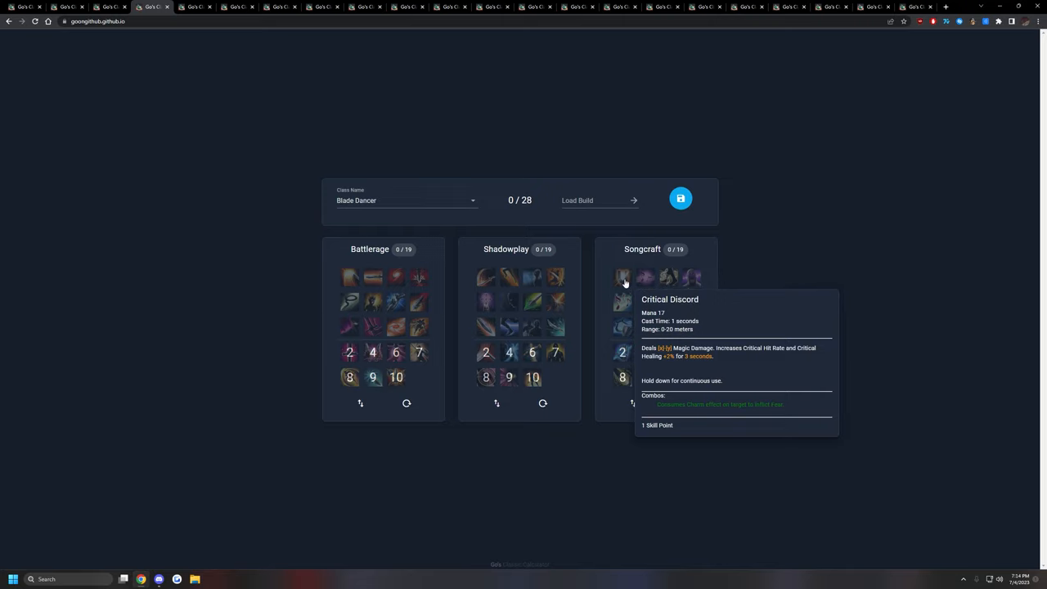
{"action": "mouse_move", "coordinate": [723, 272]}
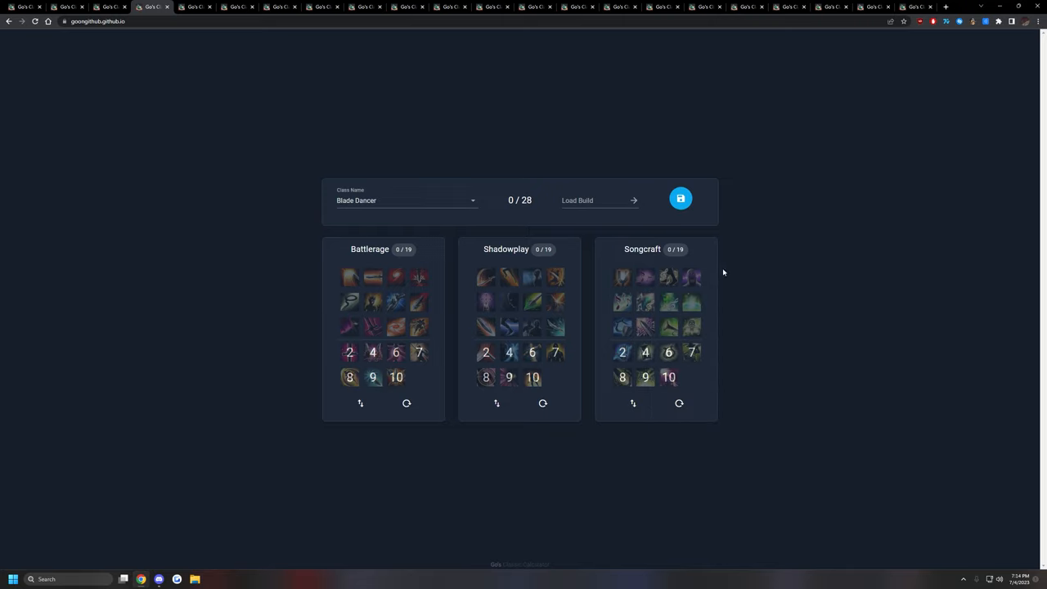
{"action": "mouse_move", "coordinate": [671, 278]}
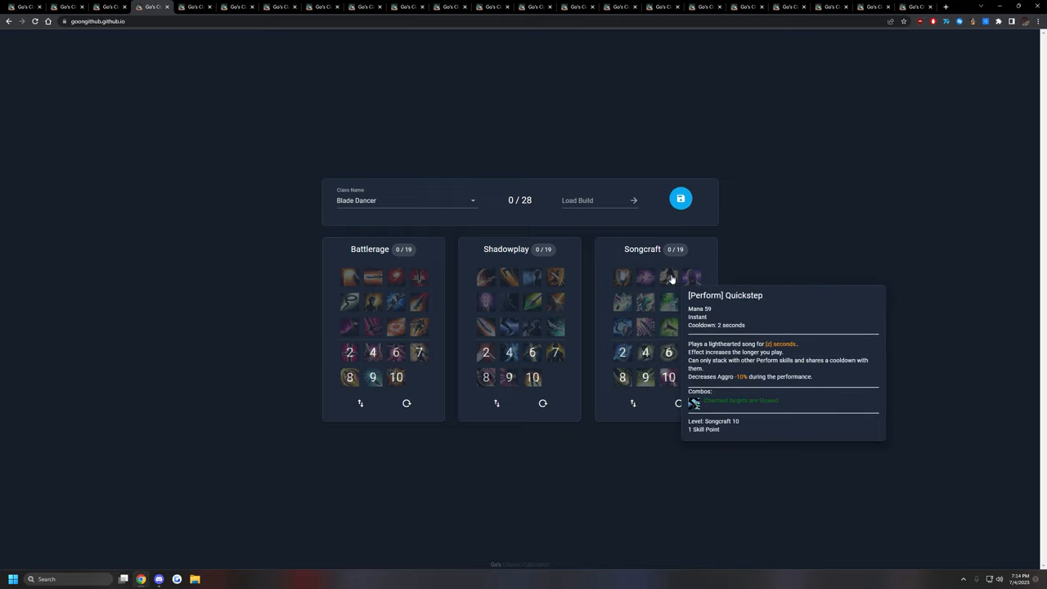
{"action": "mouse_move", "coordinate": [648, 278]}
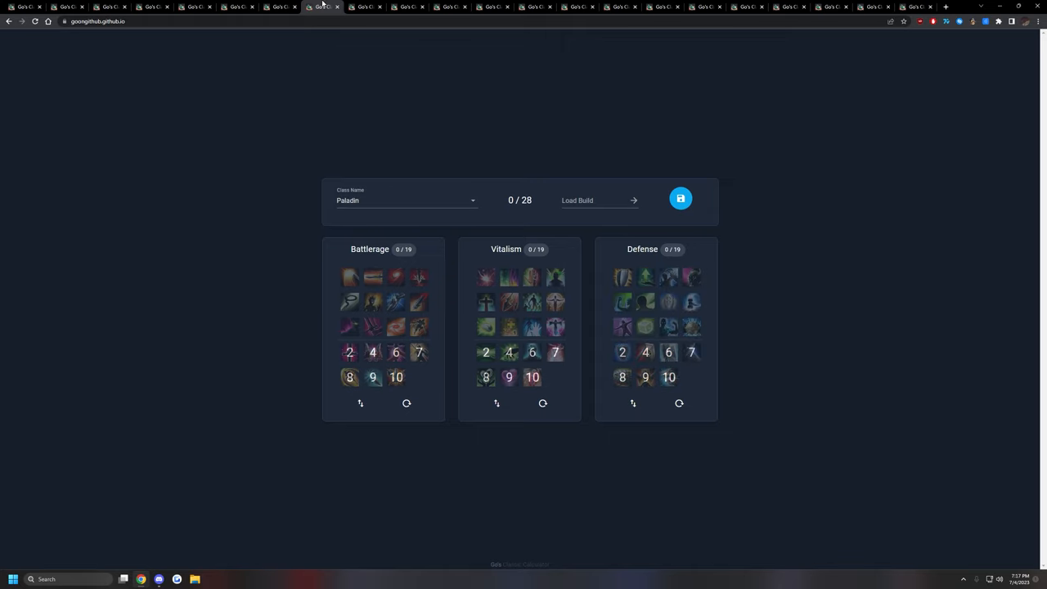
{"action": "mouse_move", "coordinate": [848, 144]}
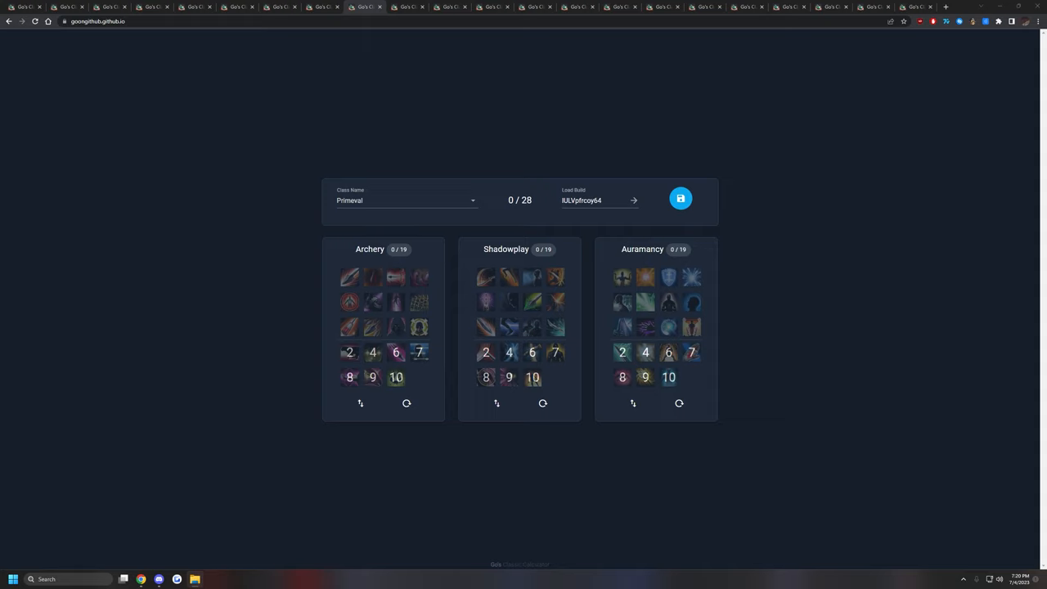
{"action": "mouse_move", "coordinate": [593, 104]}
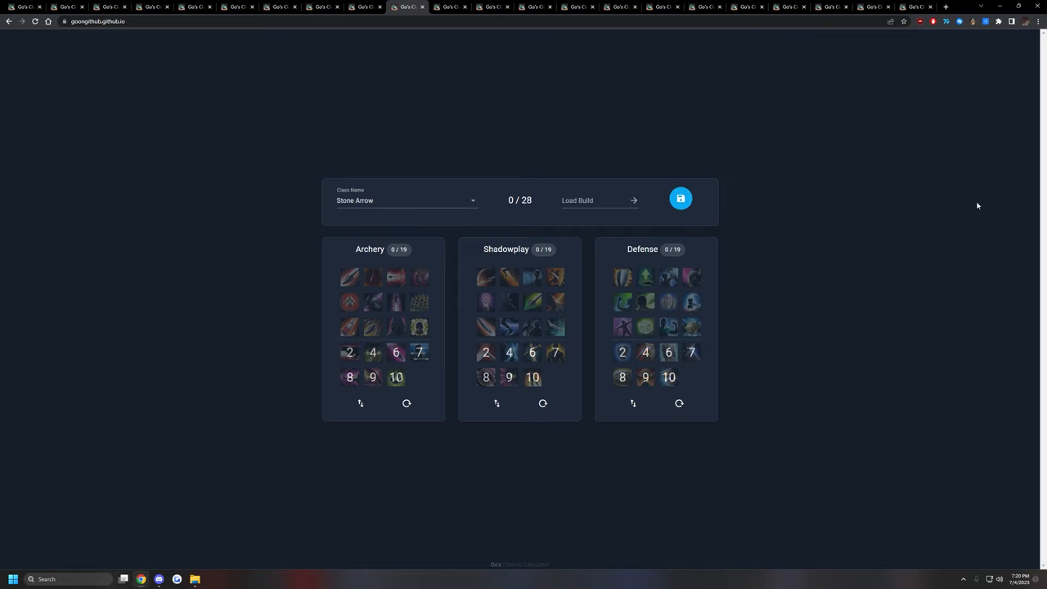
{"action": "mouse_move", "coordinate": [730, 291]}
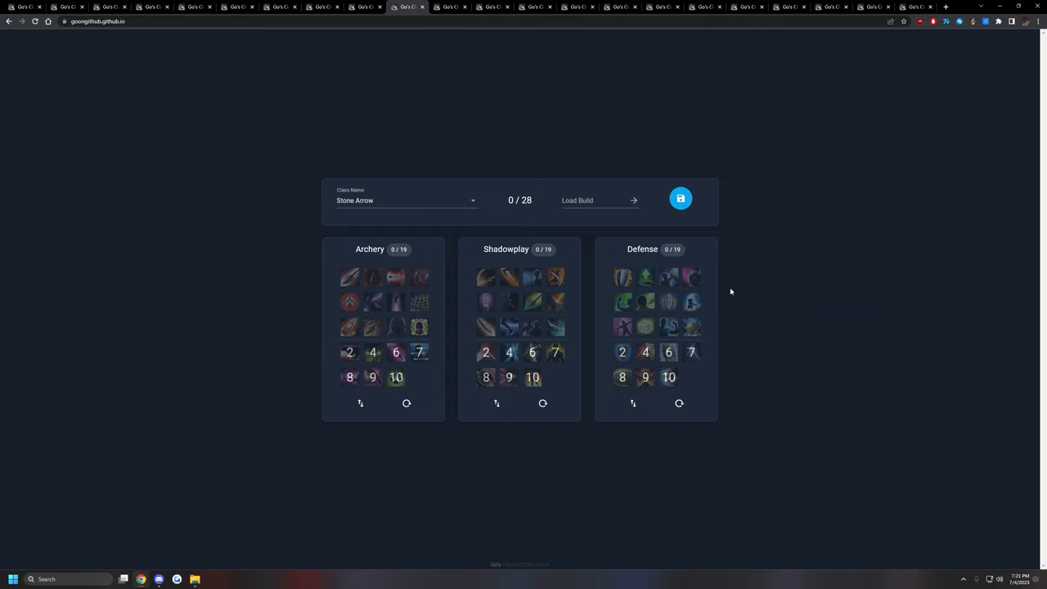
{"action": "mouse_move", "coordinate": [936, 272]}
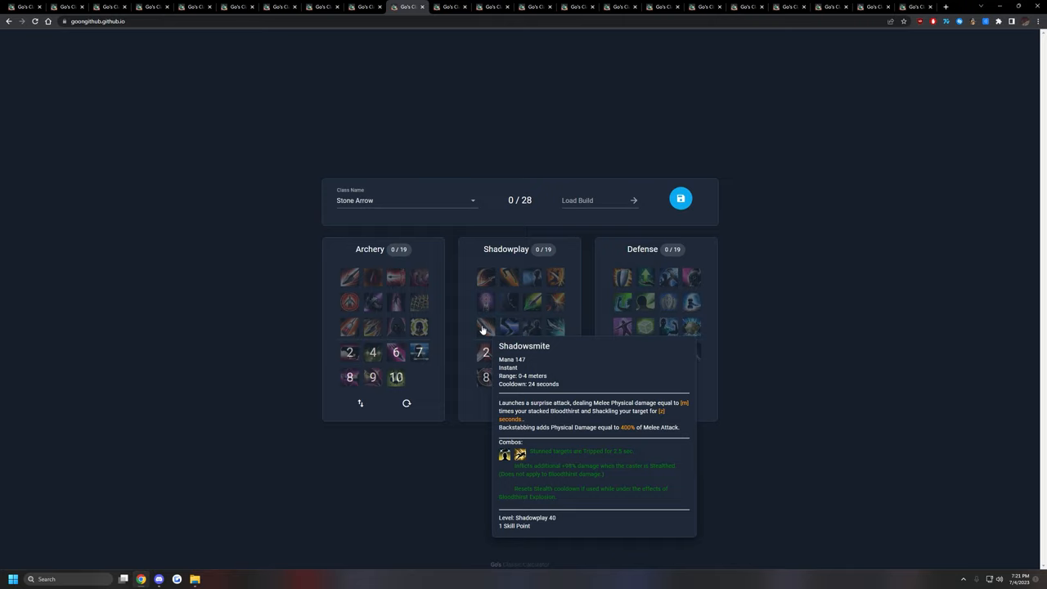
{"action": "mouse_move", "coordinate": [873, 308]}
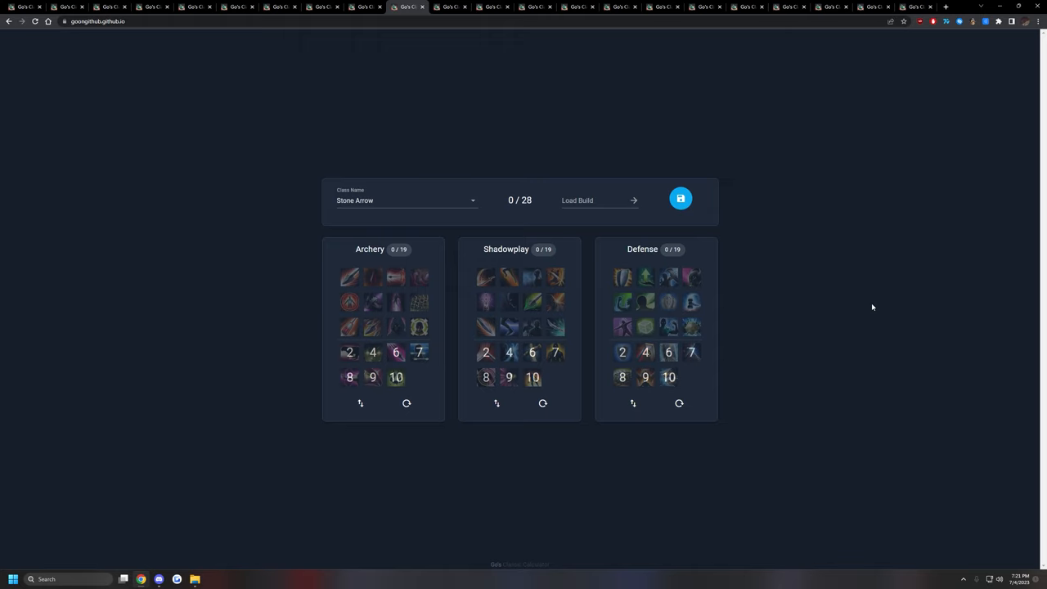
Step: Switch to the Trickster build showing Archery, Shadowplay and Witchcraft trees at 0 points
{"action": "left_click", "coordinate": [406, 200]}
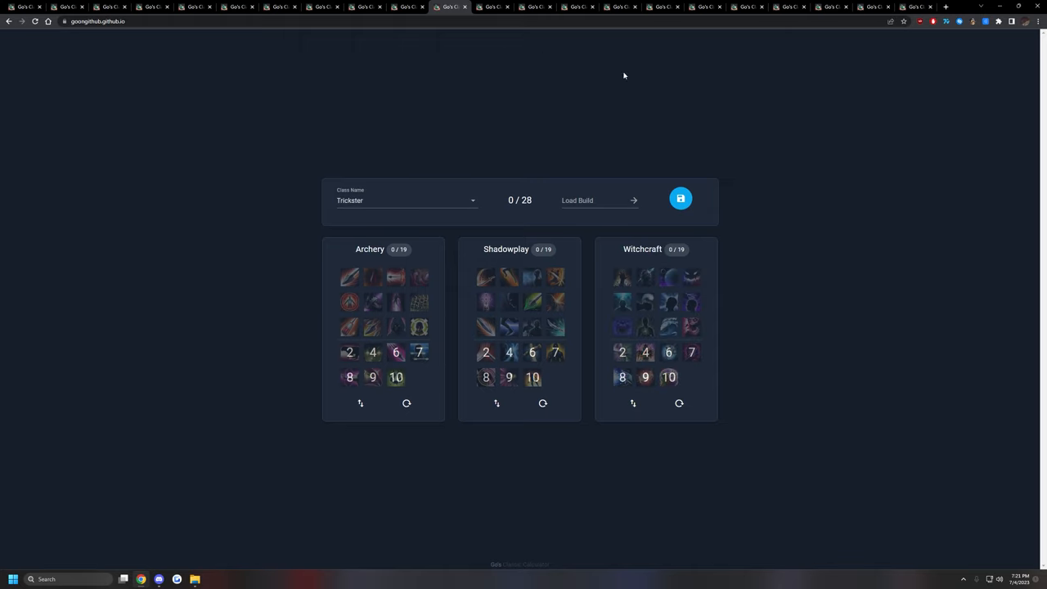
{"action": "mouse_move", "coordinate": [877, 113]}
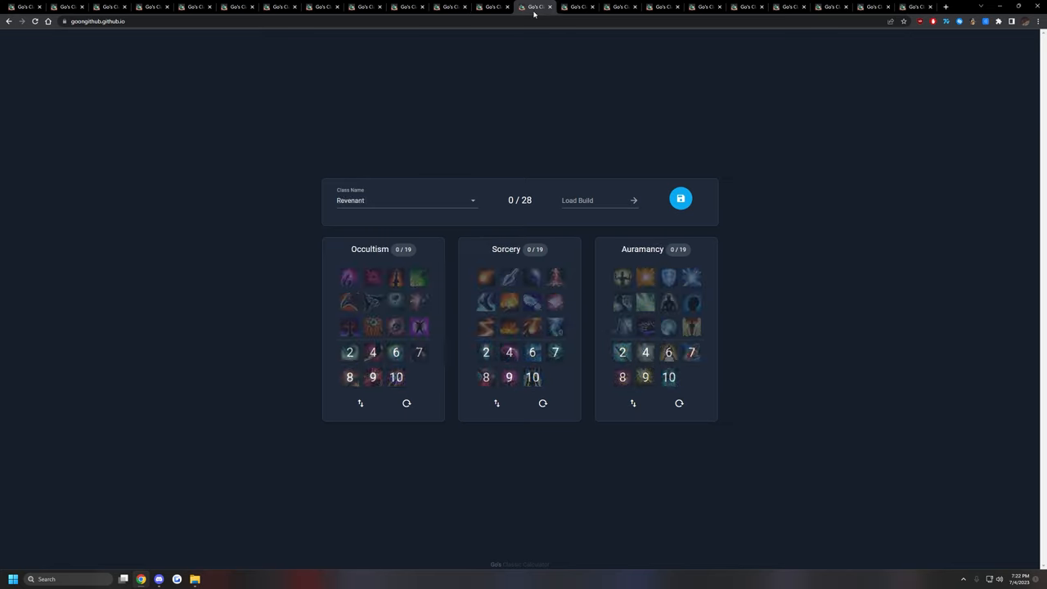
{"action": "mouse_move", "coordinate": [887, 124]}
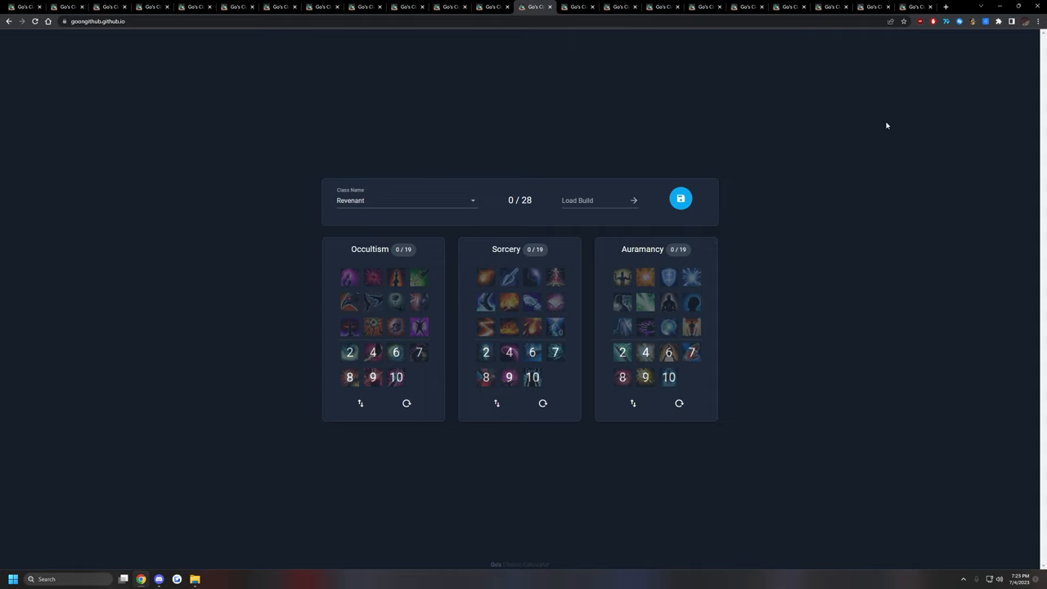
{"action": "mouse_move", "coordinate": [396, 278]}
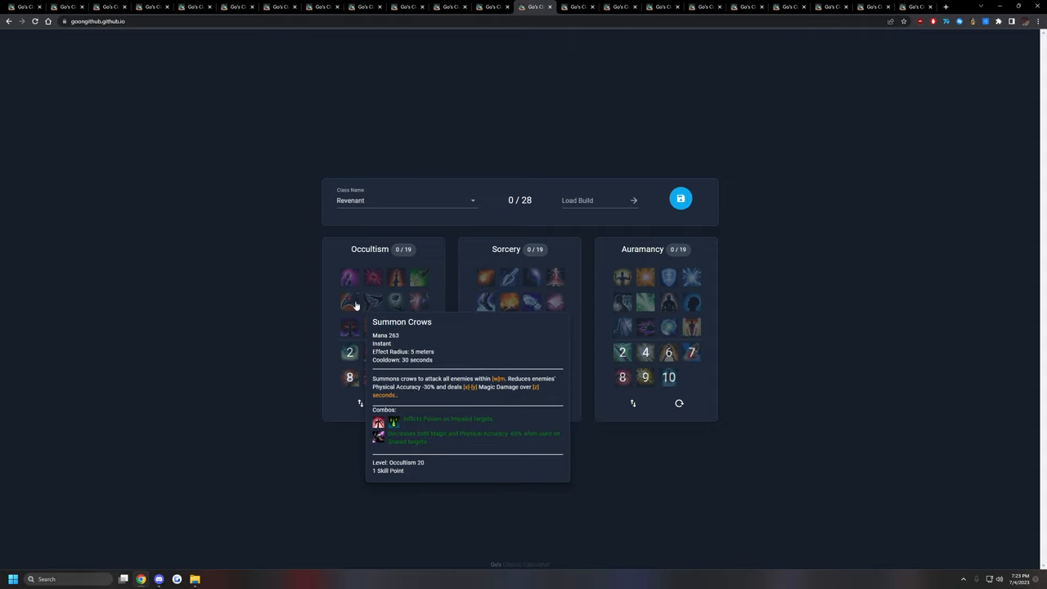
{"action": "mouse_move", "coordinate": [373, 419]}
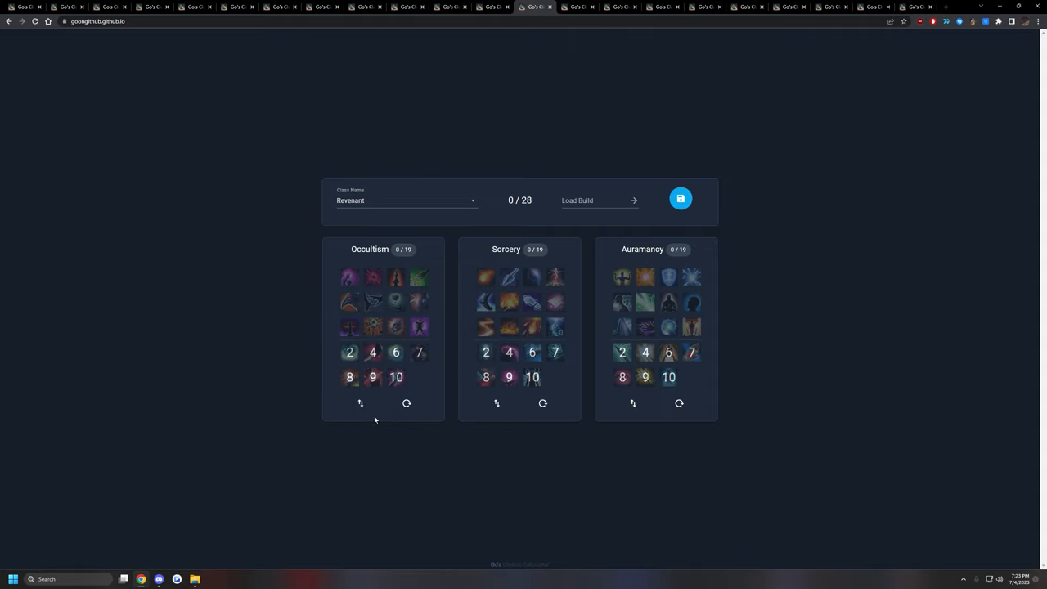
{"action": "mouse_move", "coordinate": [553, 402]}
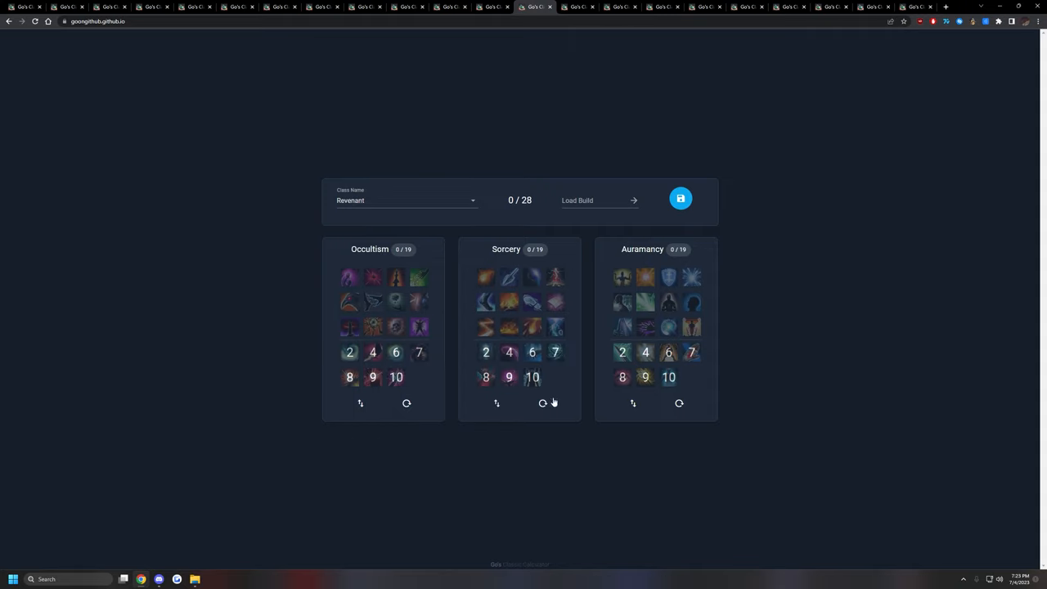
{"action": "mouse_move", "coordinate": [846, 362]}
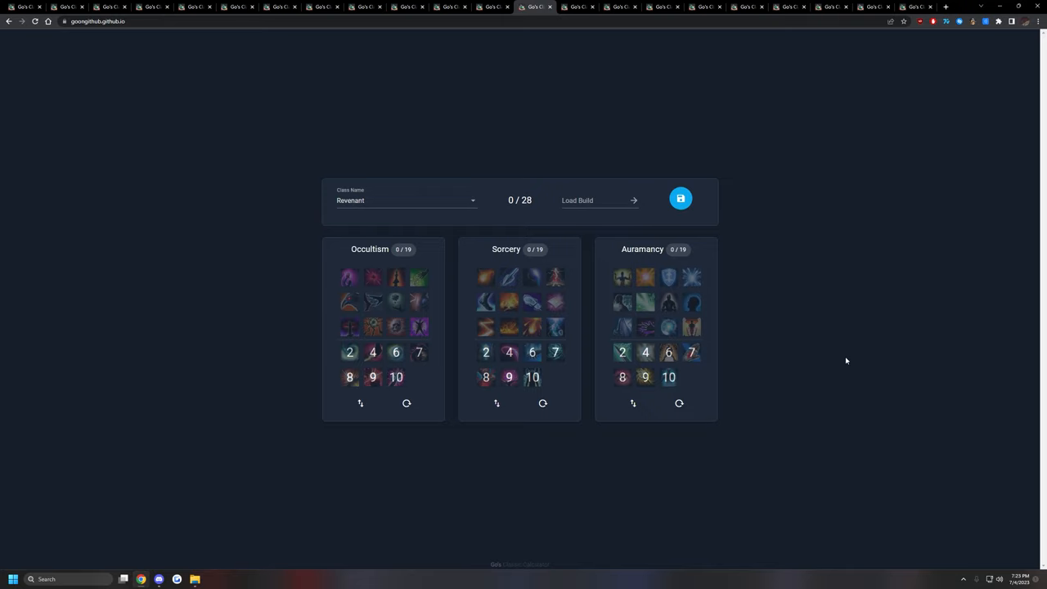
{"action": "mouse_move", "coordinate": [704, 338]}
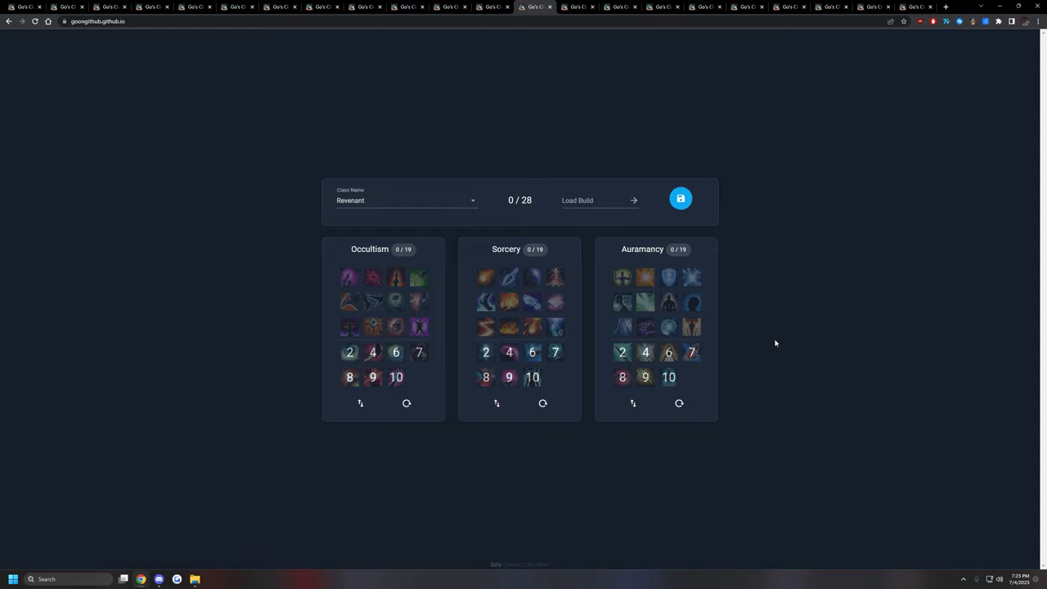
{"action": "mouse_move", "coordinate": [507, 344]}
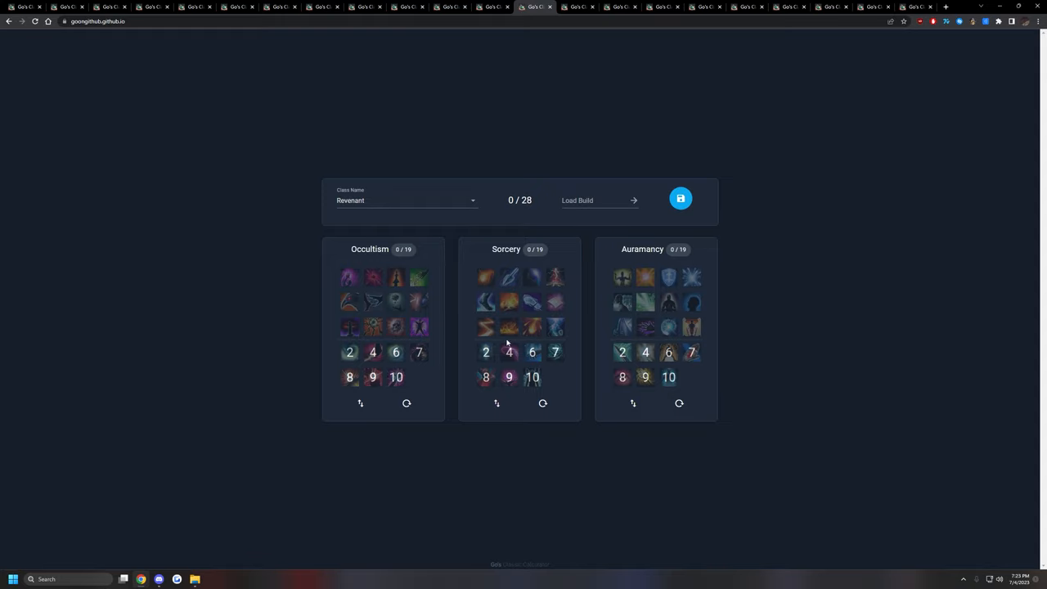
{"action": "mouse_move", "coordinate": [854, 306]}
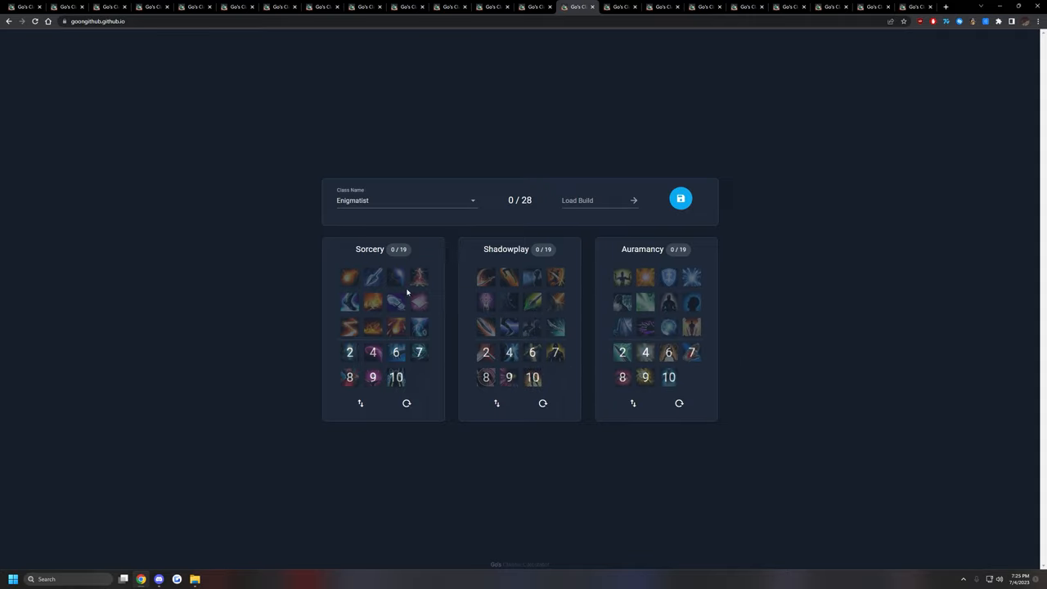
{"action": "mouse_move", "coordinate": [276, 331]}
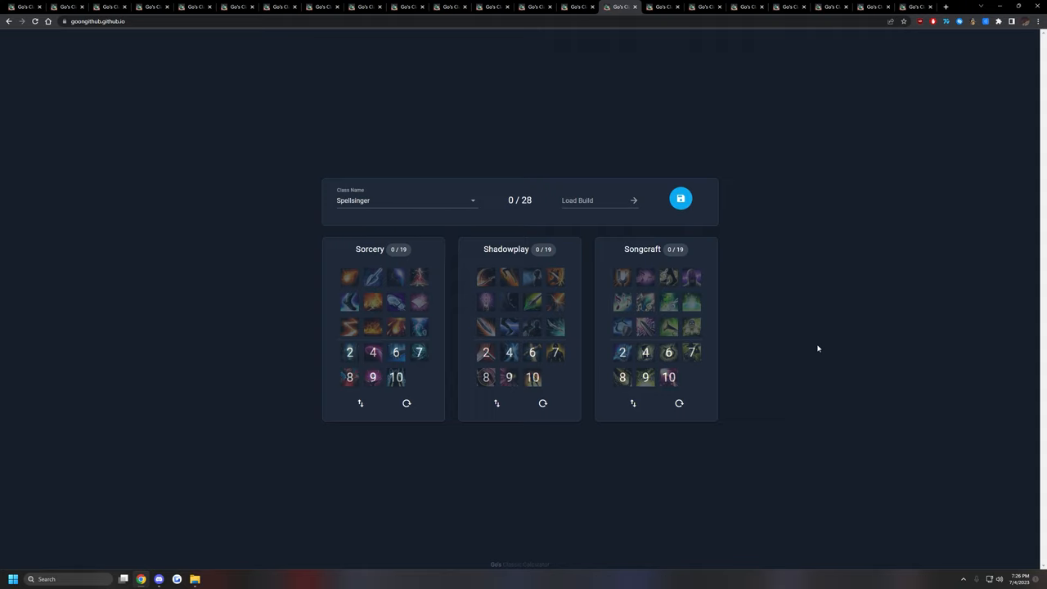
{"action": "mouse_move", "coordinate": [704, 383]}
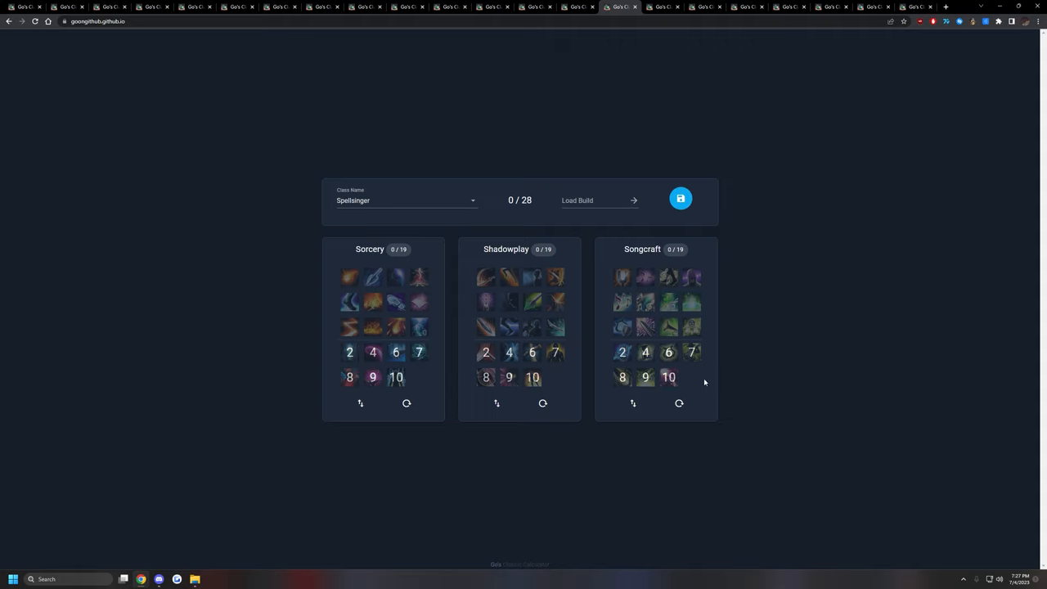
{"action": "mouse_move", "coordinate": [668, 376]}
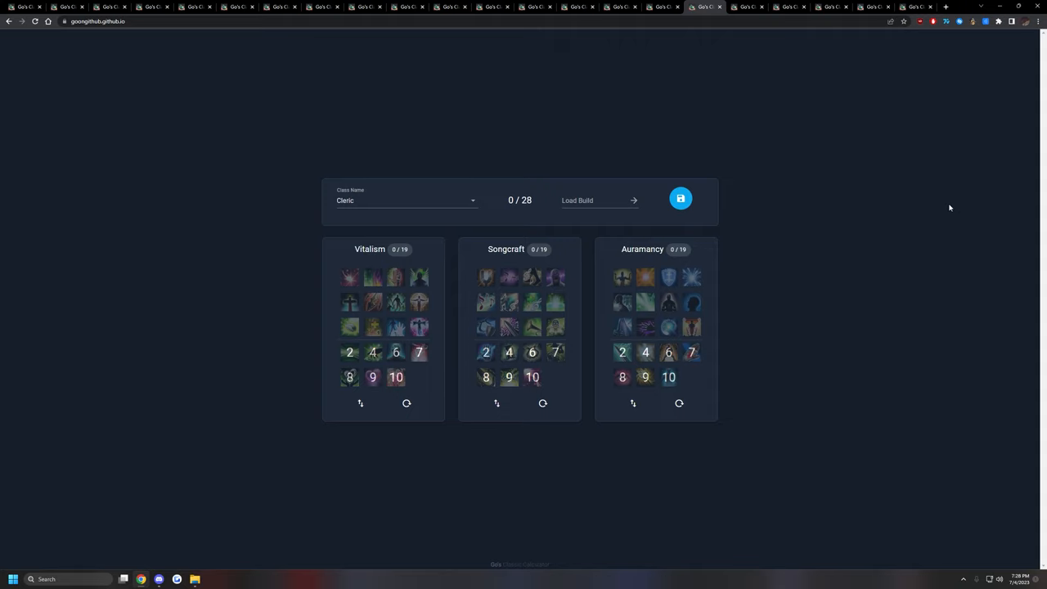
{"action": "mouse_move", "coordinate": [644, 302]}
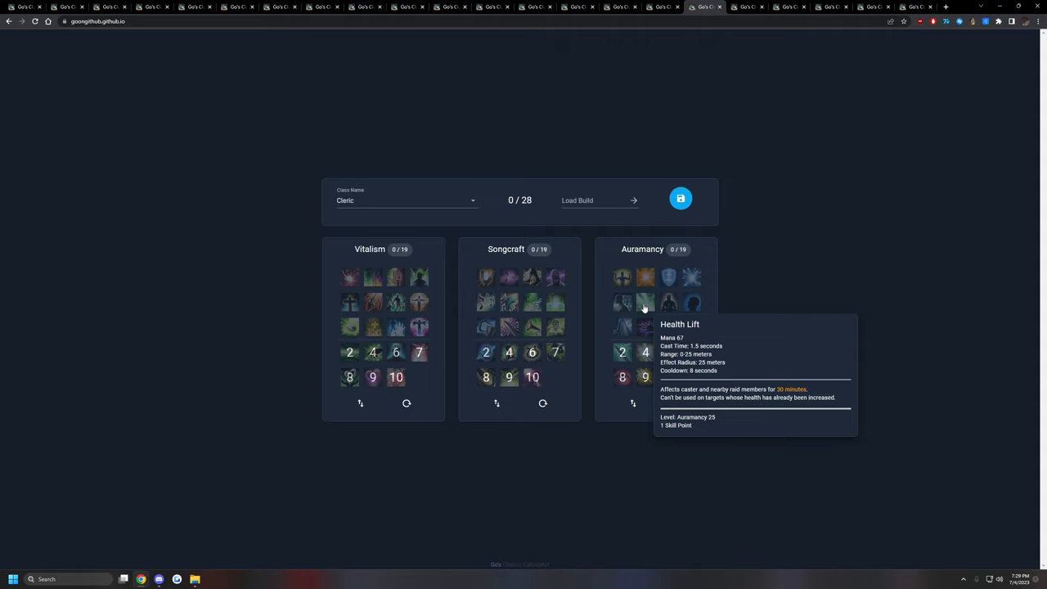
{"action": "mouse_move", "coordinate": [720, 306]}
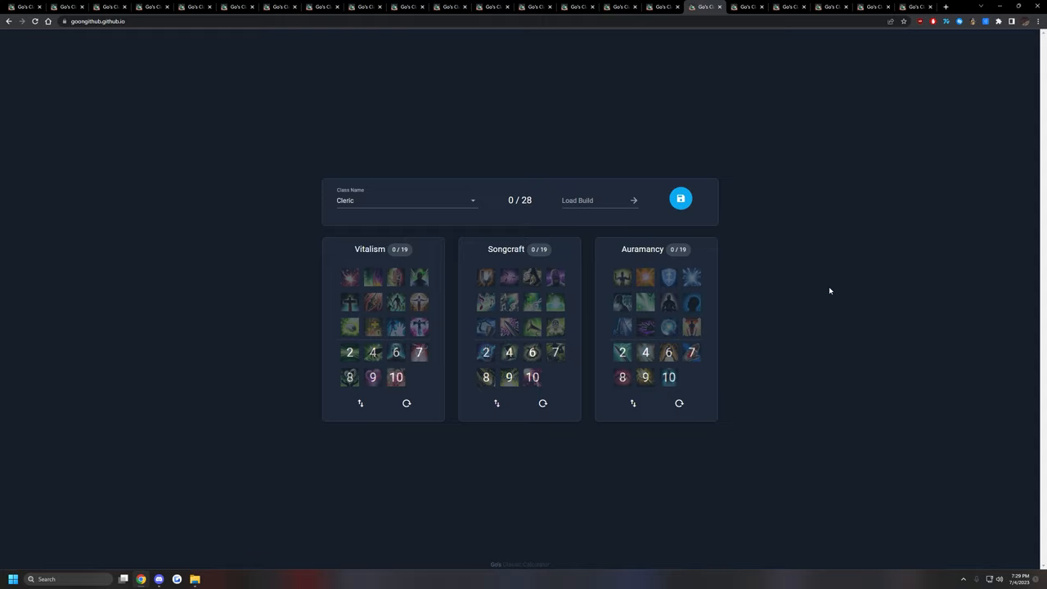
{"action": "left_click", "coordinate": [405, 200]}
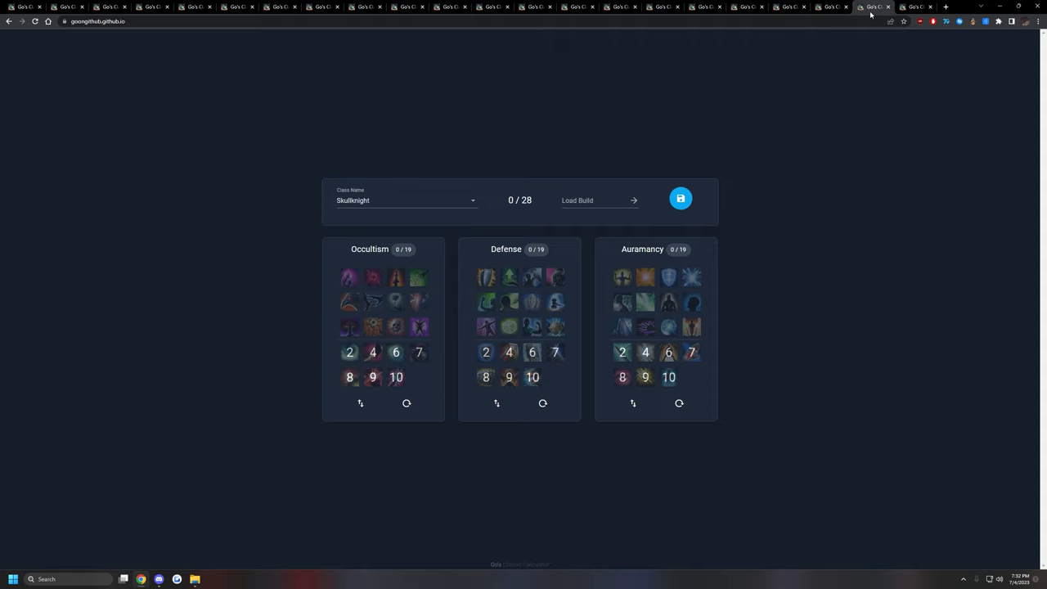
{"action": "mouse_move", "coordinate": [964, 164]}
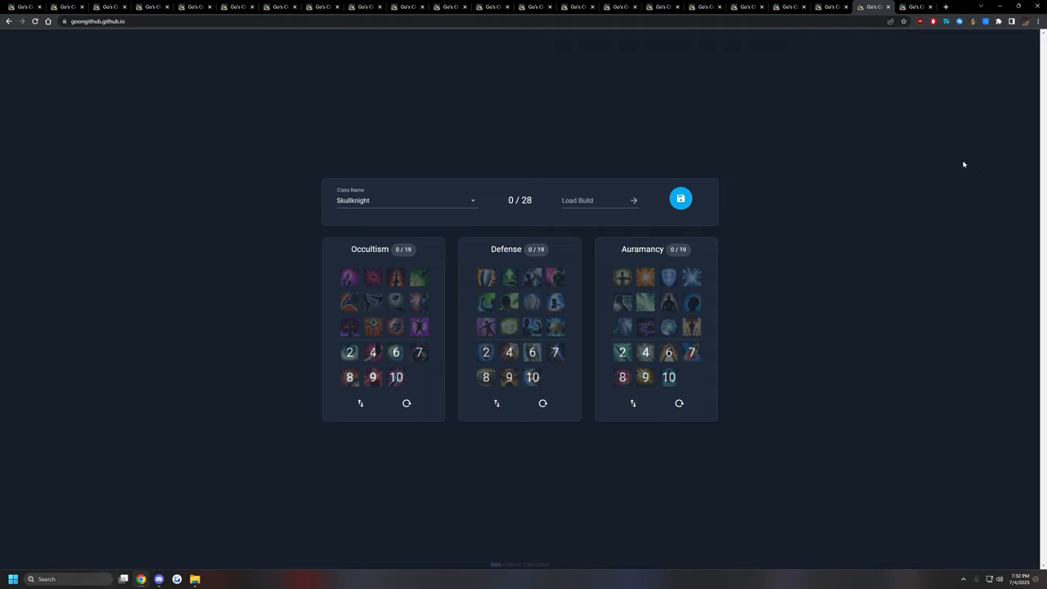
{"action": "mouse_move", "coordinate": [926, 219]}
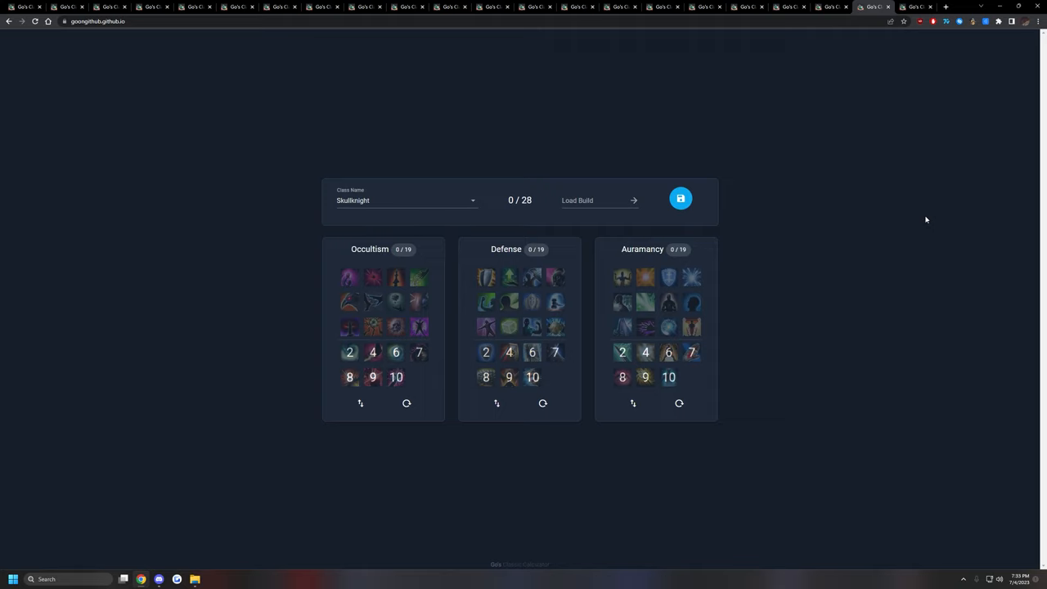
{"action": "left_click", "coordinate": [406, 199]}
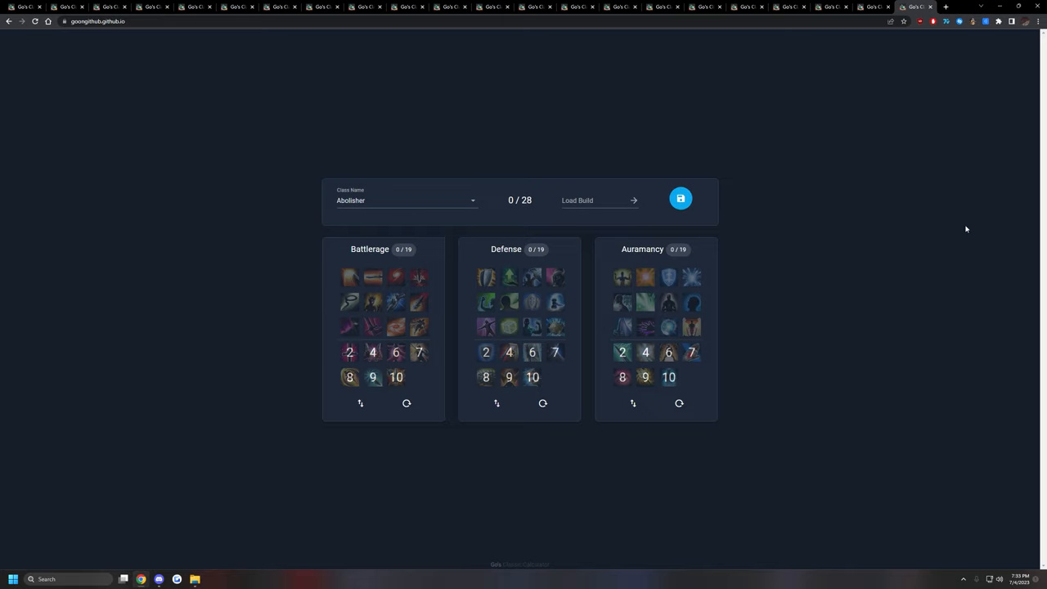
{"action": "mouse_move", "coordinate": [350, 302]}
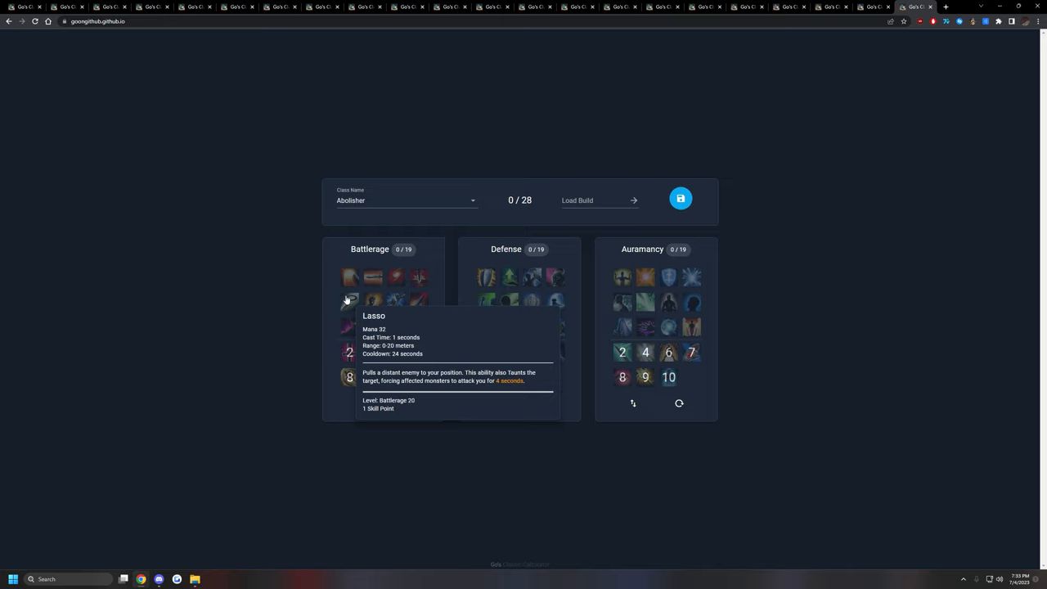
{"action": "mouse_move", "coordinate": [900, 393]}
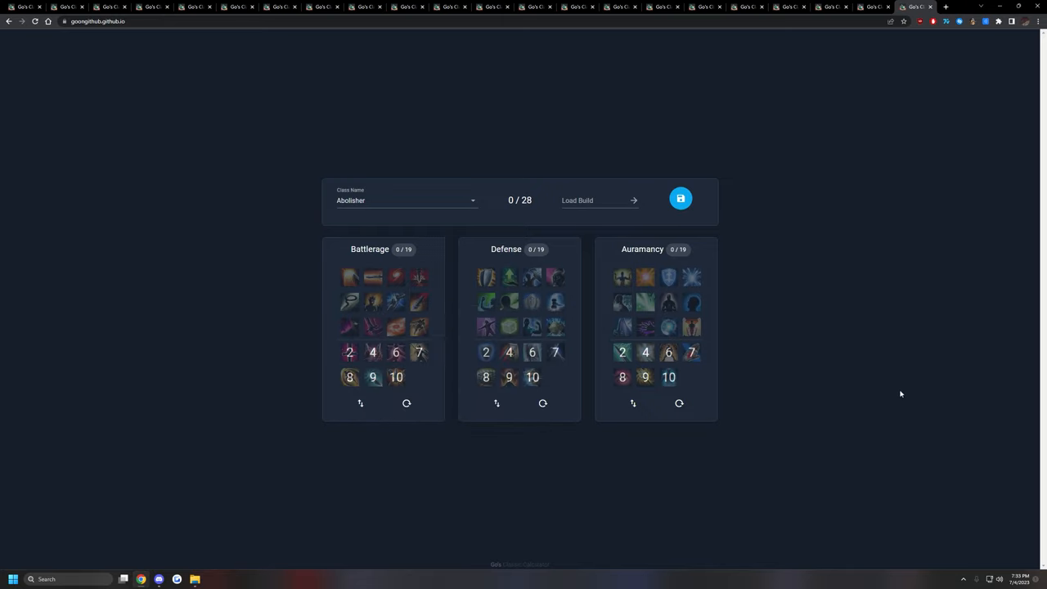
{"action": "mouse_move", "coordinate": [693, 303]}
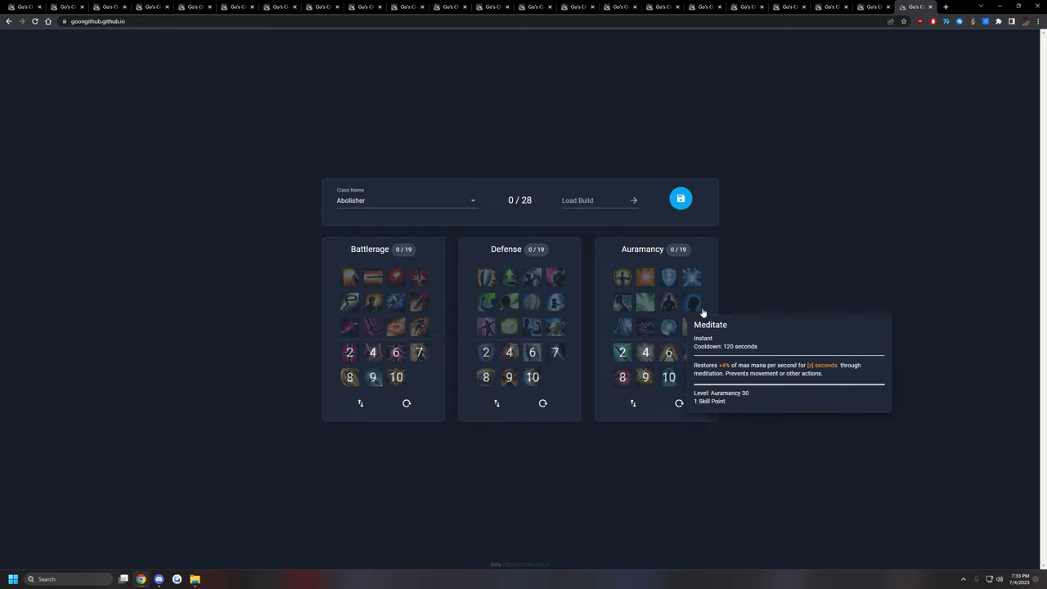
{"action": "mouse_move", "coordinate": [782, 303]}
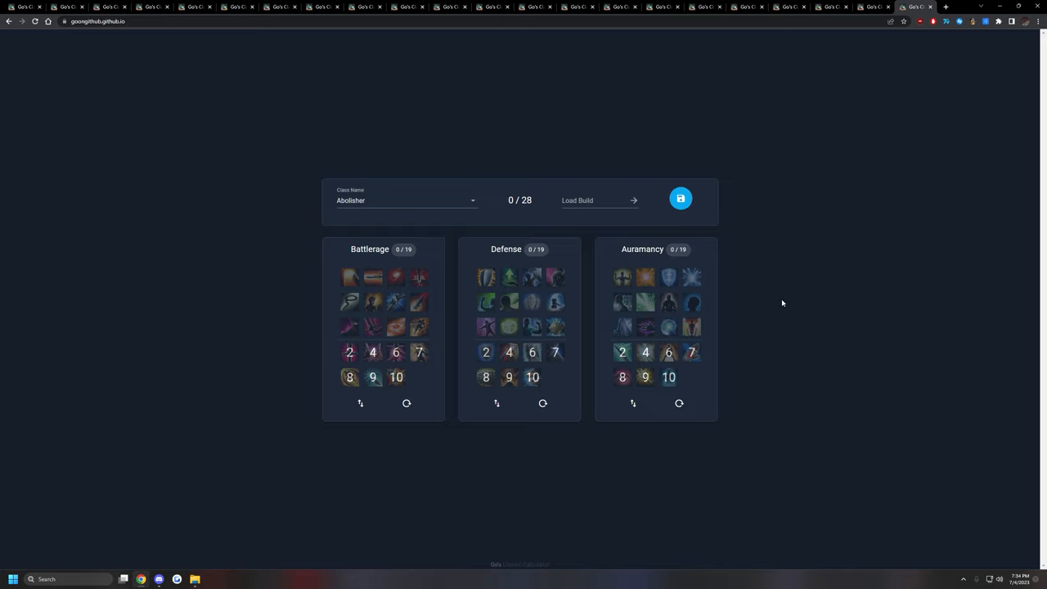